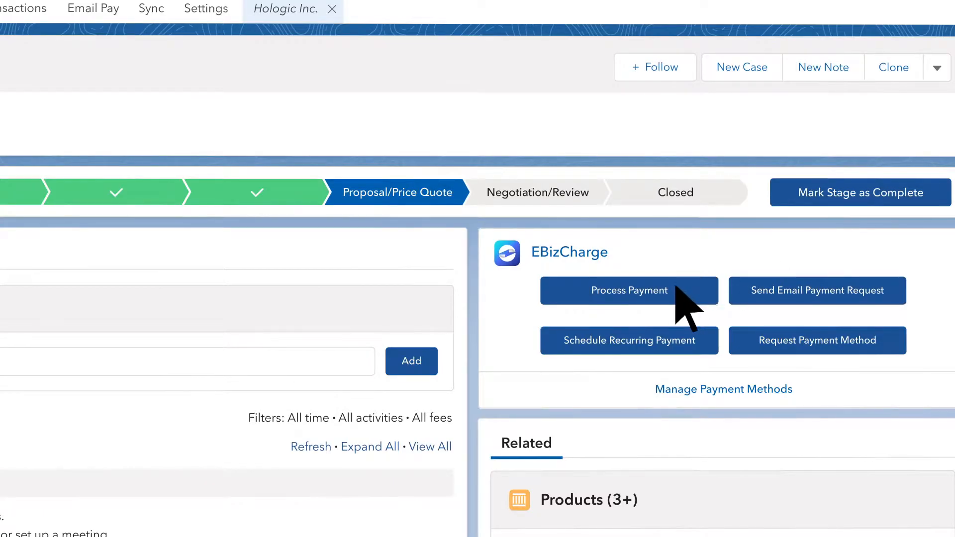
- Charge the $5,000.00 Hologic Inc. order to the saved card on file
{"action": "left_click", "coordinate": [629, 290]}
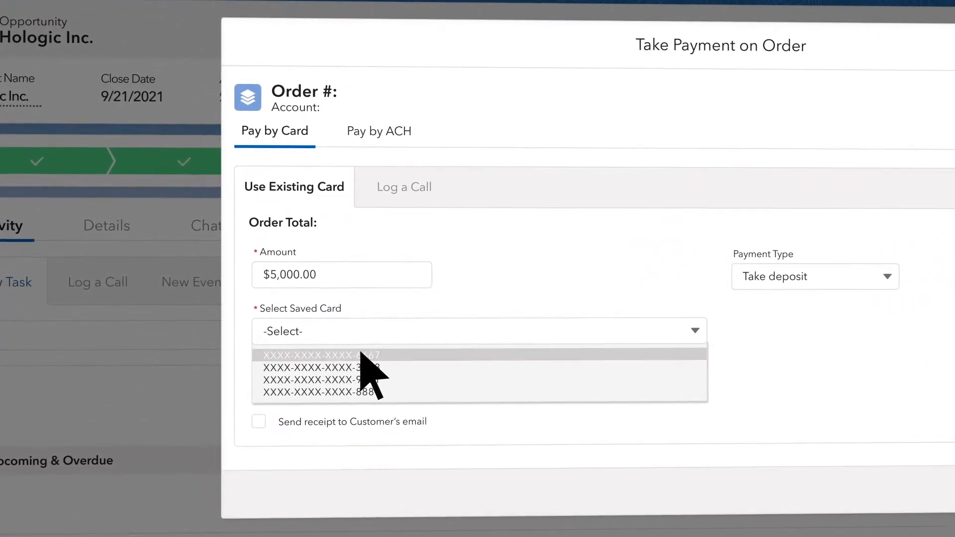
{"action": "left_click", "coordinate": [321, 355]}
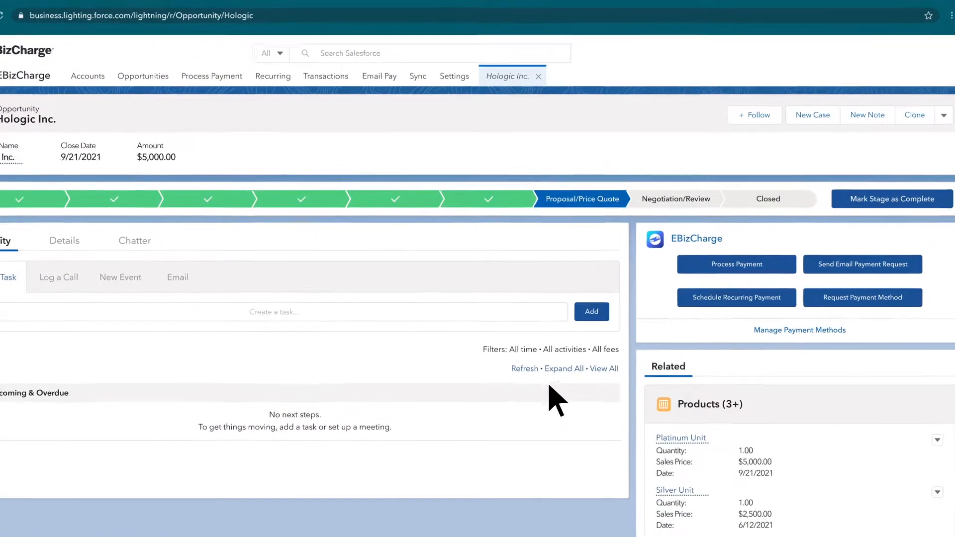
- Send the email payment request and confirm the $5,000 transaction shows as paid
{"action": "left_click", "coordinate": [863, 264]}
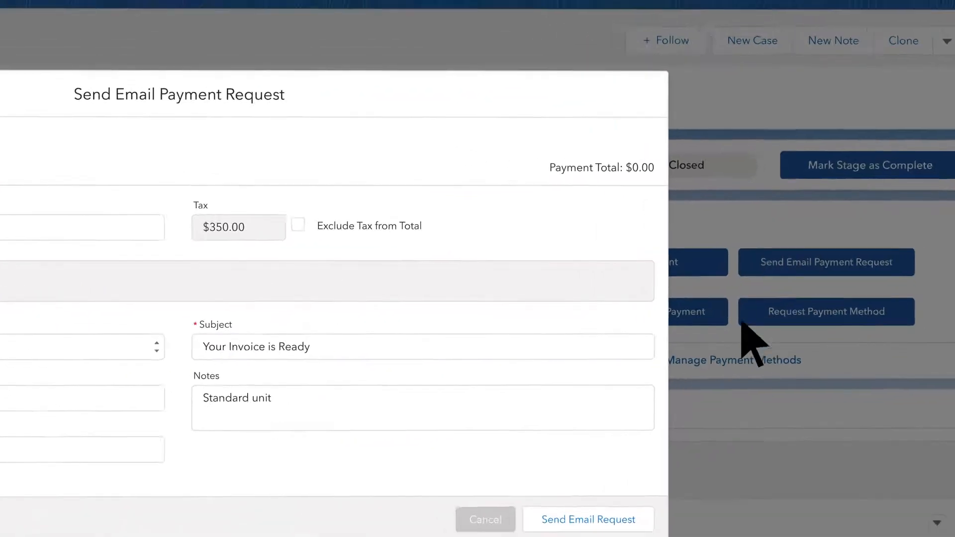
{"action": "left_click", "coordinate": [588, 519]}
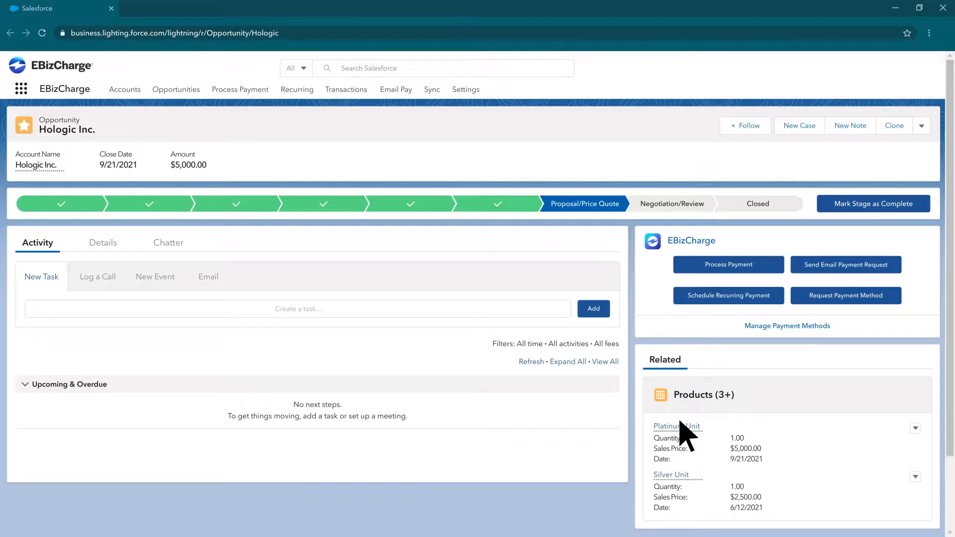
{"action": "left_click", "coordinate": [728, 265]}
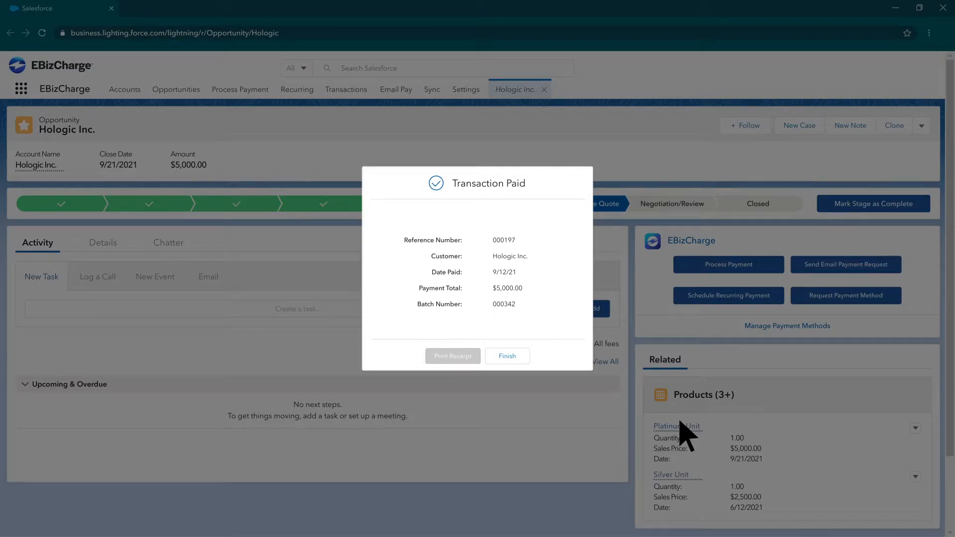
- Schedule Subscription 1 as a $5,000 monthly payment, 10/1/2021 to 4/1/2021, on card ending 6667
{"action": "left_click", "coordinate": [507, 356]}
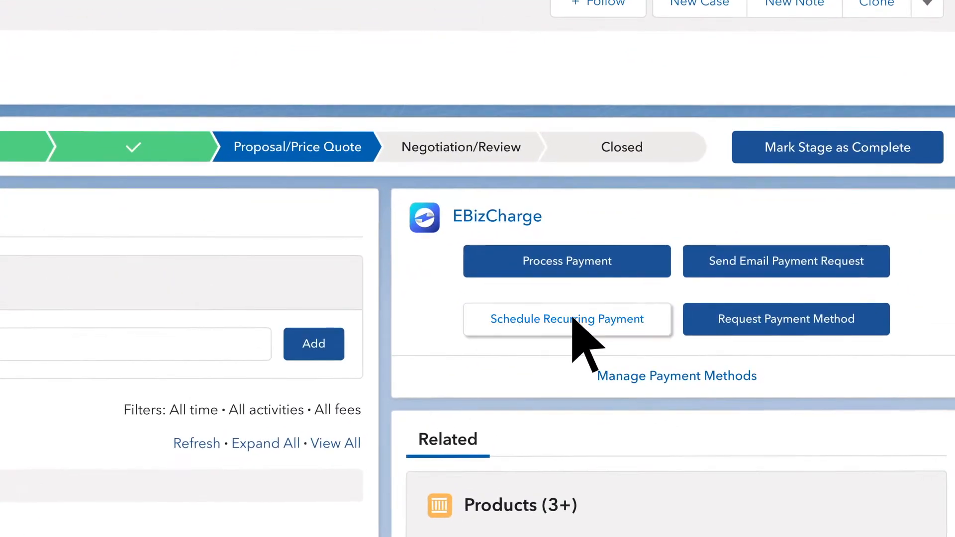
{"action": "left_click", "coordinate": [566, 318]}
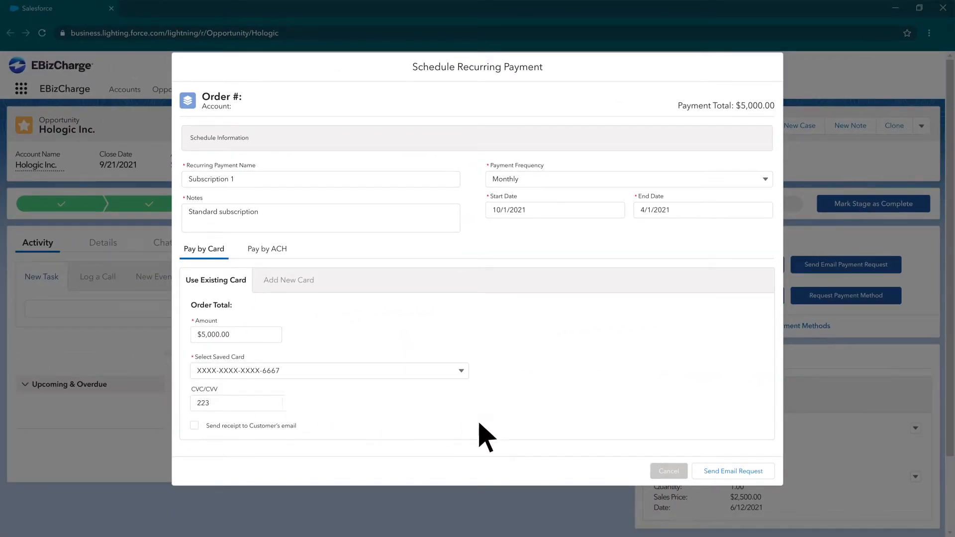
{"action": "left_click", "coordinate": [669, 471]}
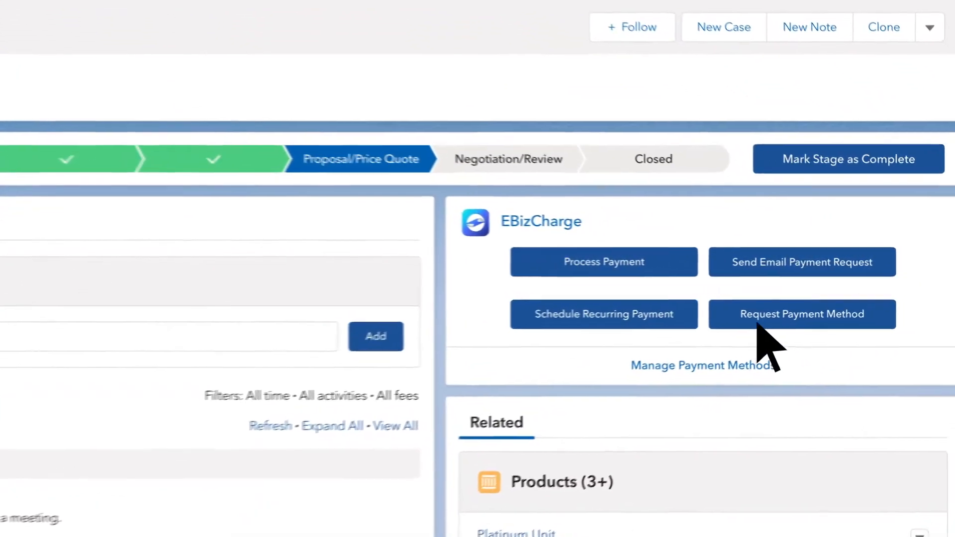
{"action": "left_click", "coordinate": [802, 313]}
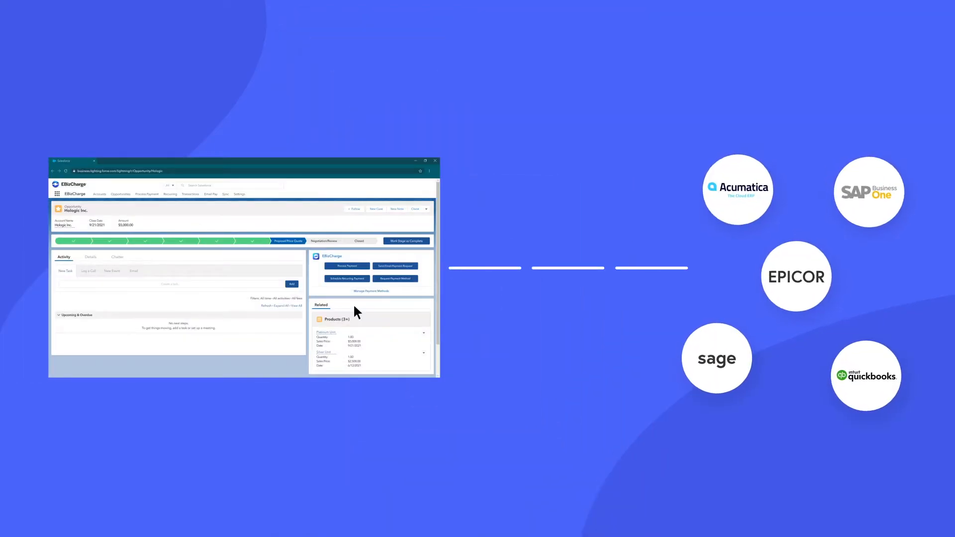
{"action": "left_click", "coordinate": [425, 161]}
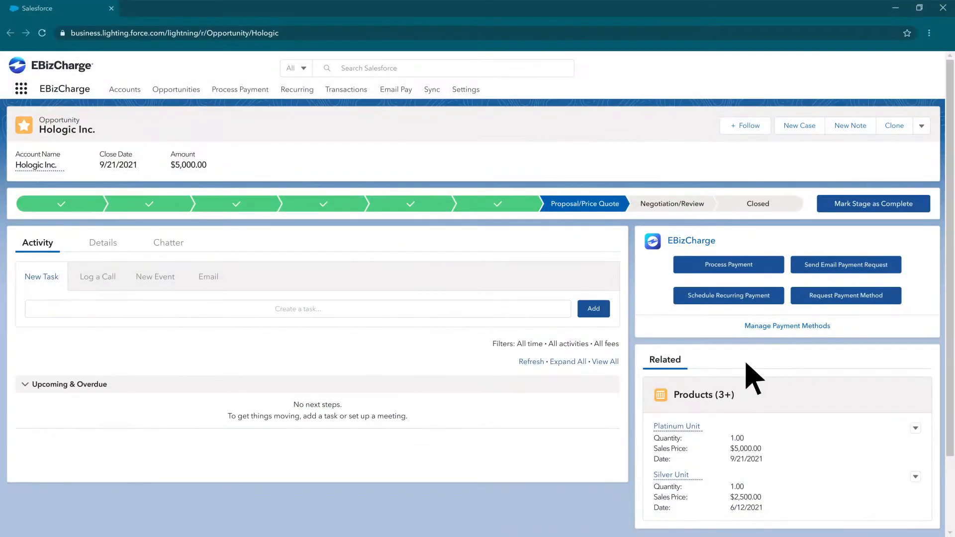
- Review the Accounts and Recurring Payments lists, then the Sync Upload > Accounts page
{"action": "left_click", "coordinate": [125, 89]}
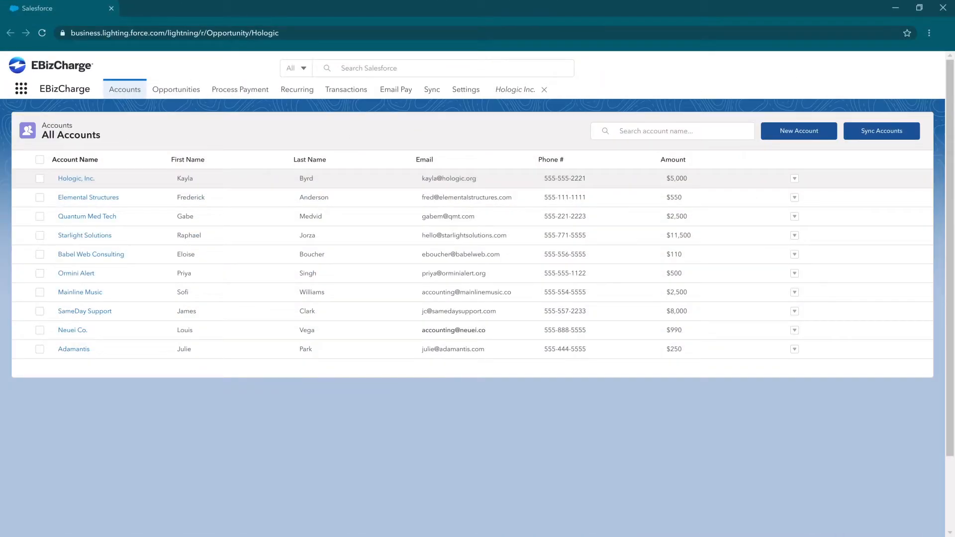
{"action": "left_click", "coordinate": [297, 89]}
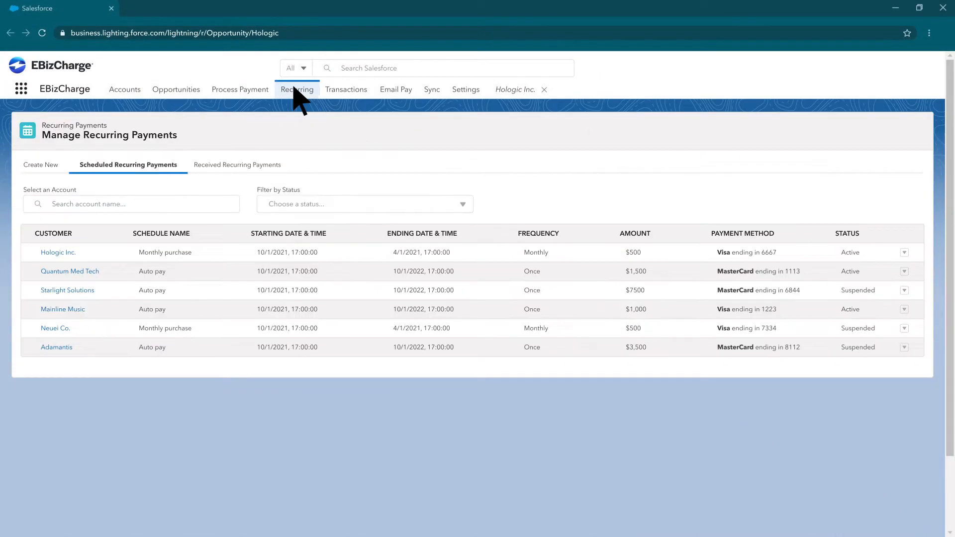
{"action": "left_click", "coordinate": [431, 90]}
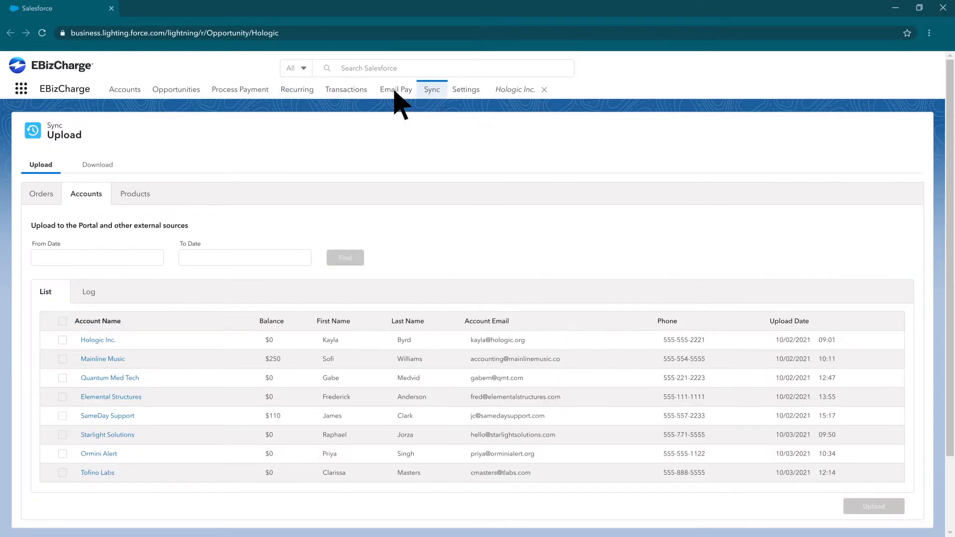
{"action": "left_click", "coordinate": [346, 89]}
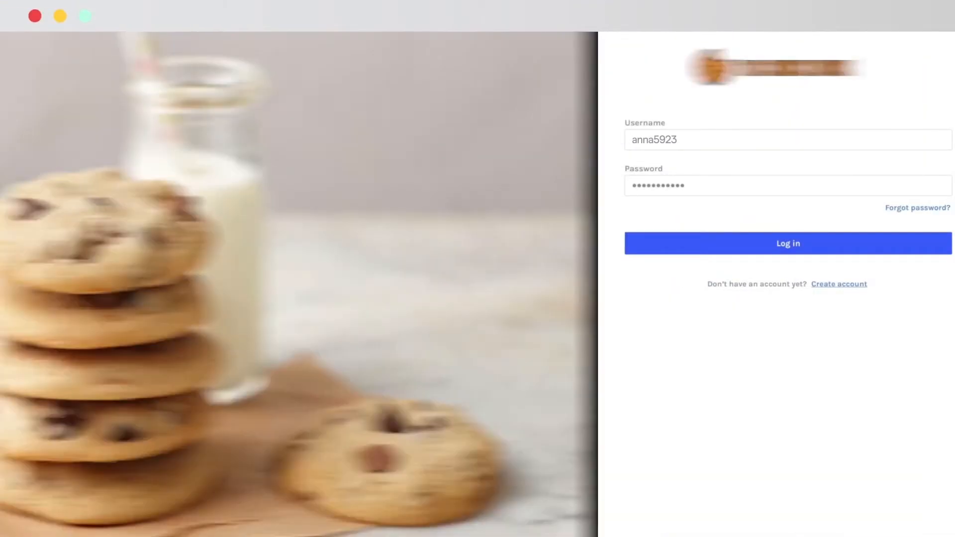
- Log in to the customer portal to show Payment Information with six unpaid invoices totaling 1,762
{"action": "left_click", "coordinate": [787, 243]}
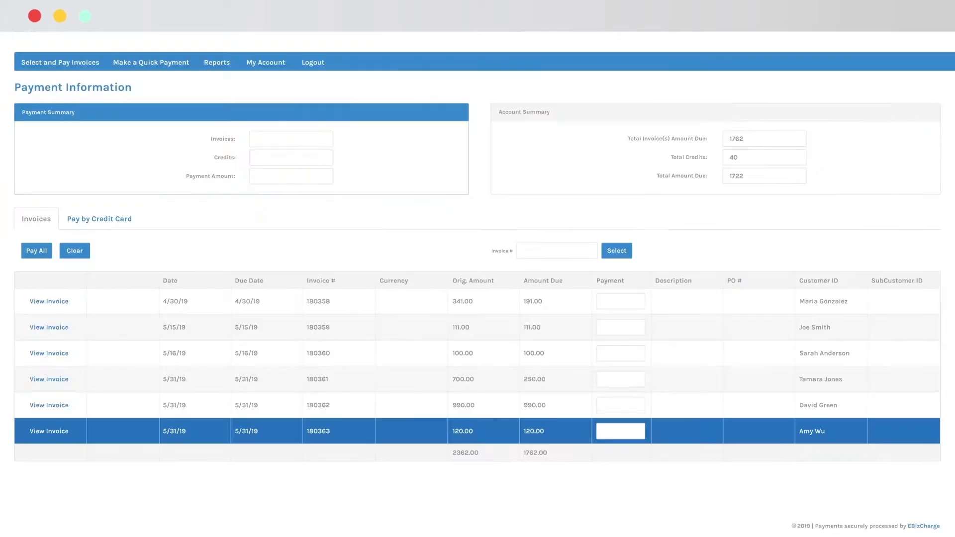